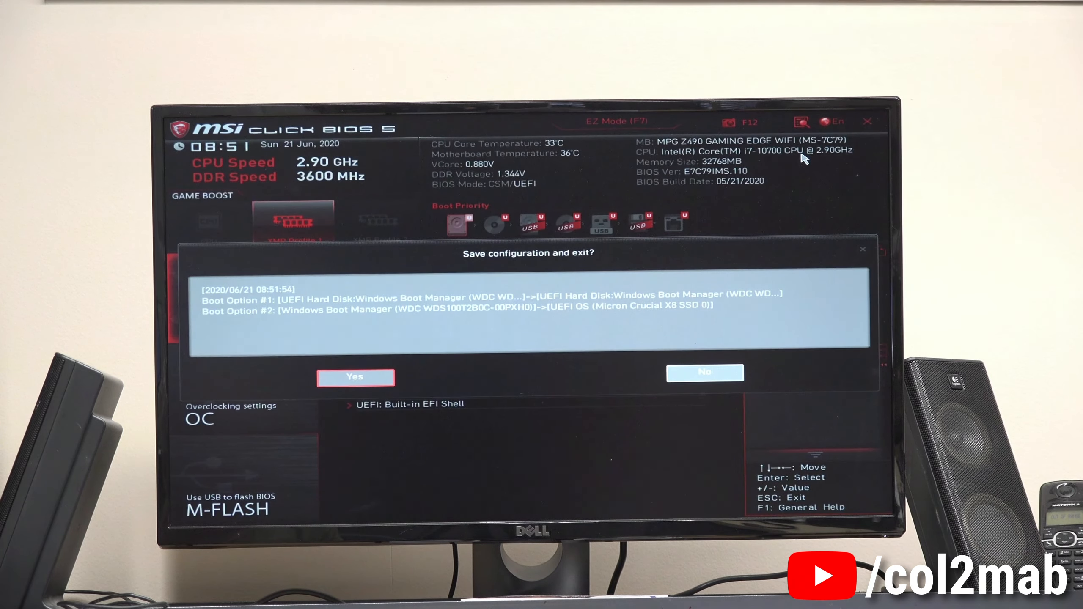
Step: Save the BIOS boot configuration and boot Fedora-Workstation-Live 37 from the GRUB menu
click(355, 377)
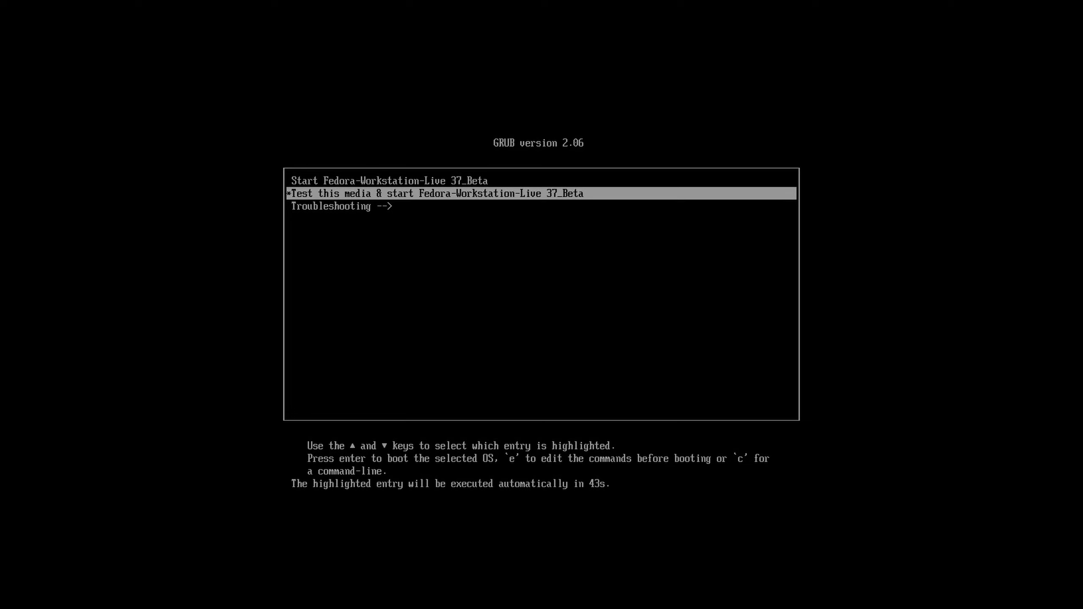
key(Return)
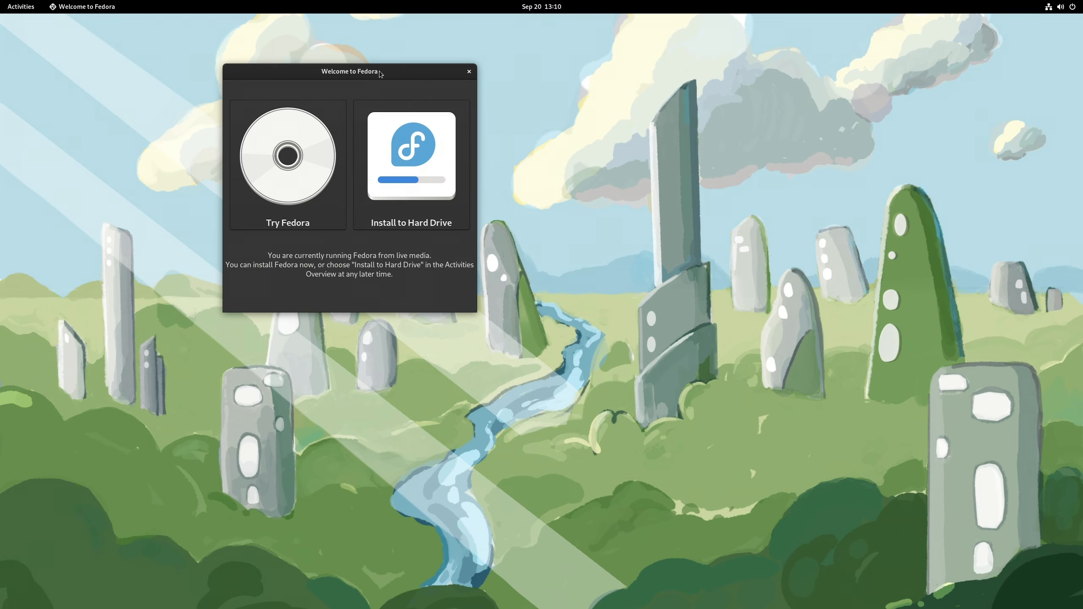
Step: Start Install to Hard Drive from the Welcome to Fedora window, keeping English (United States)
drag(352, 71, 439, 84)
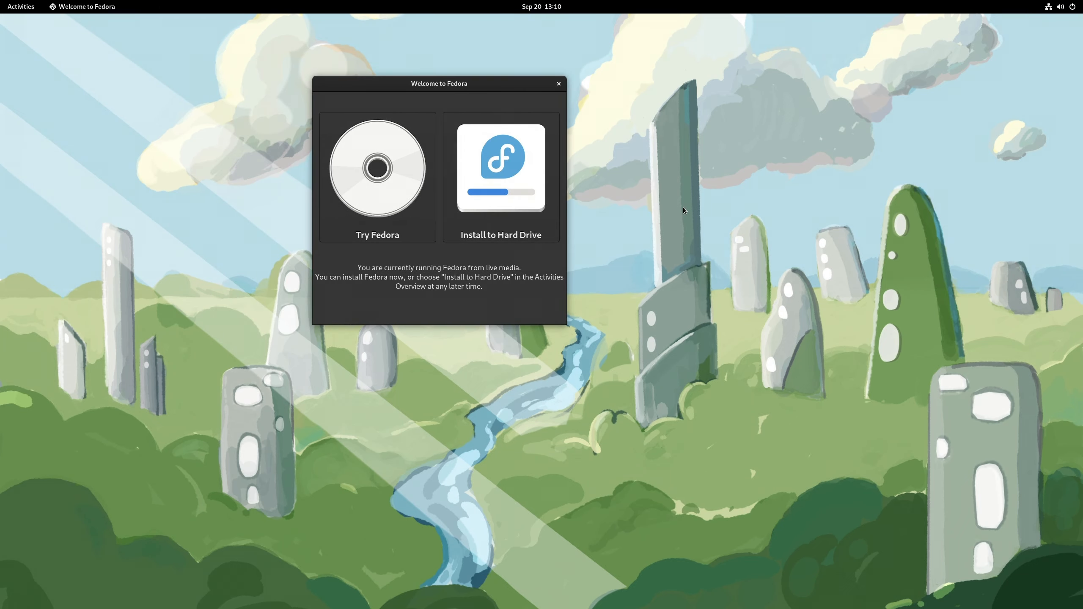
mouse_move(682, 182)
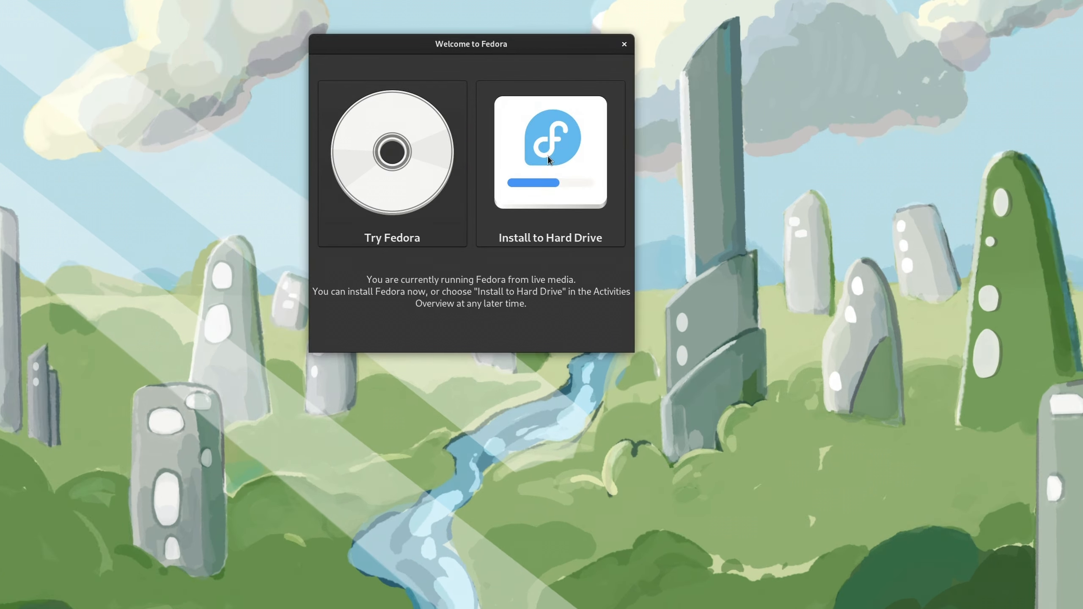
click(550, 151)
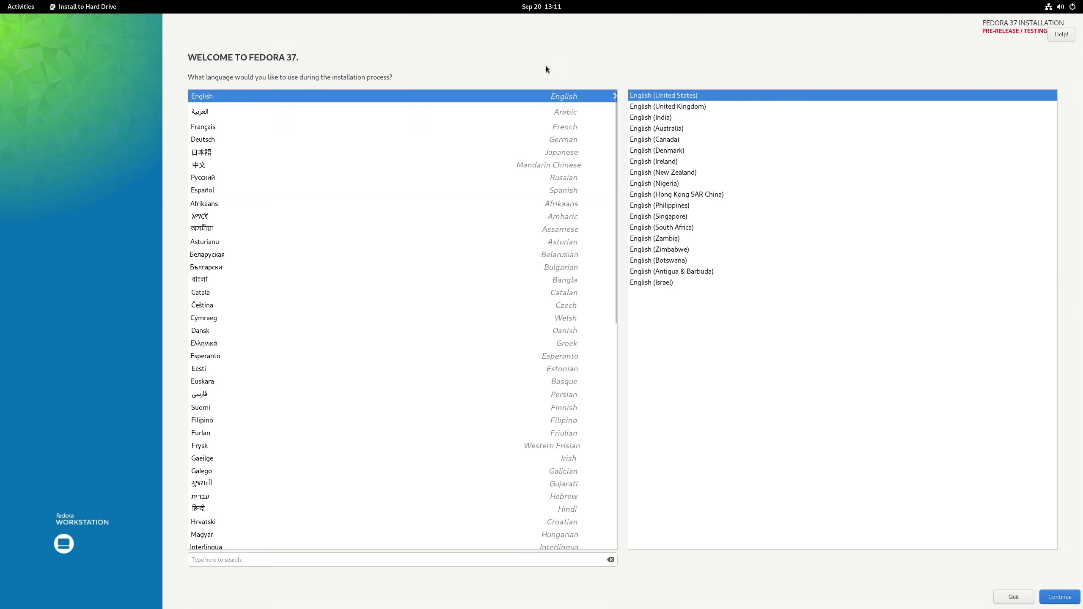
mouse_move(511, 62)
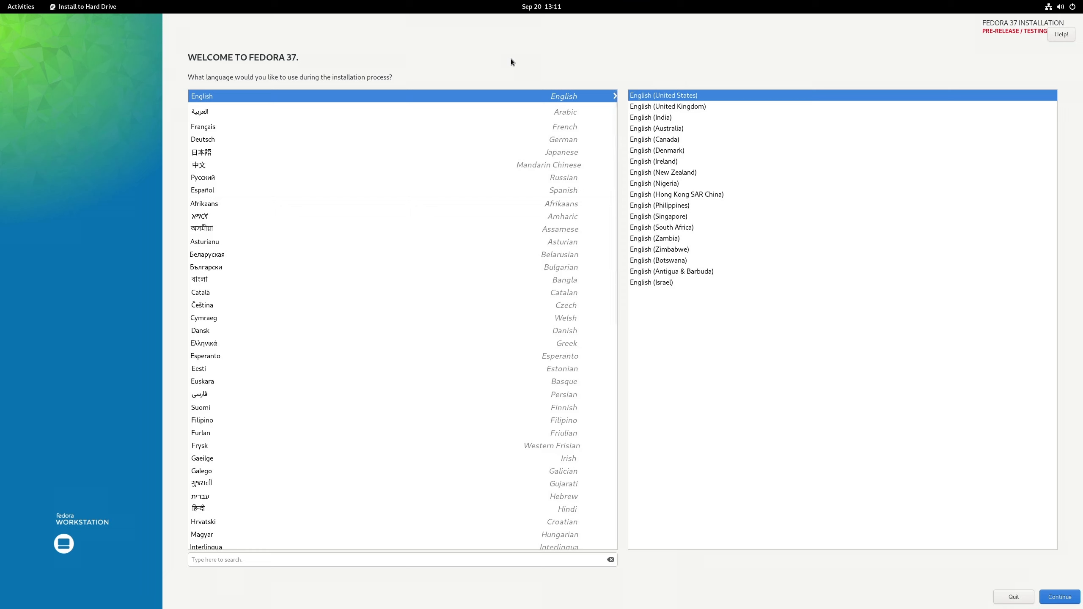
mouse_move(705, 96)
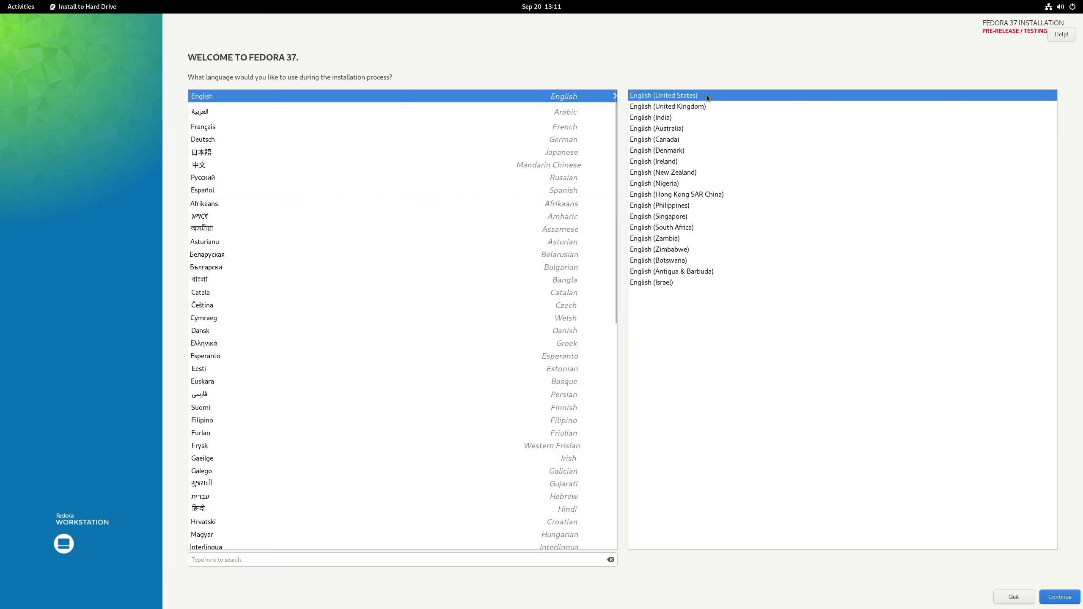
mouse_move(724, 93)
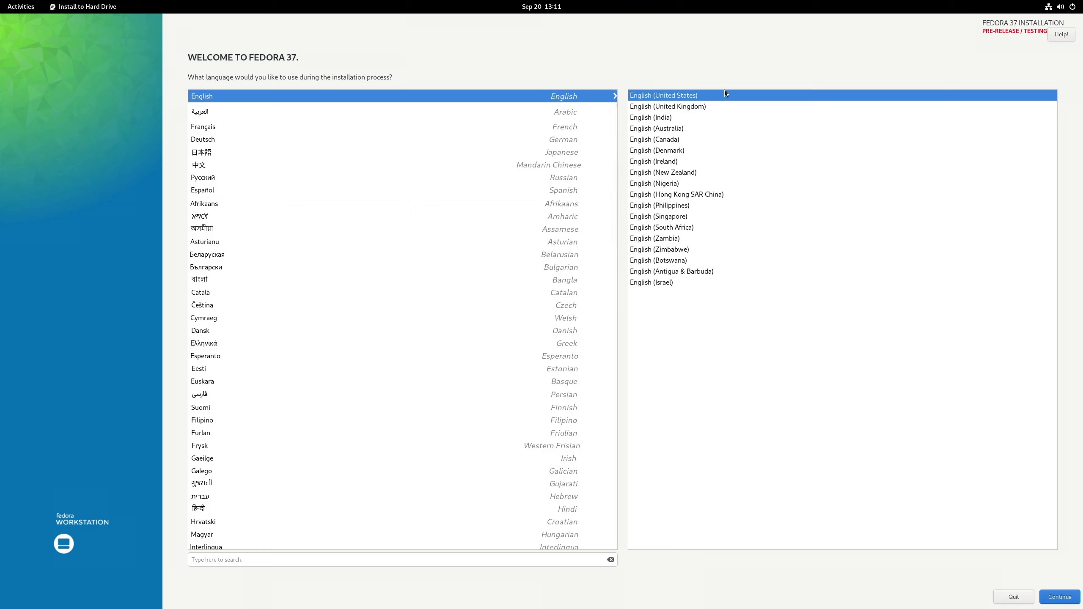
mouse_move(1058, 596)
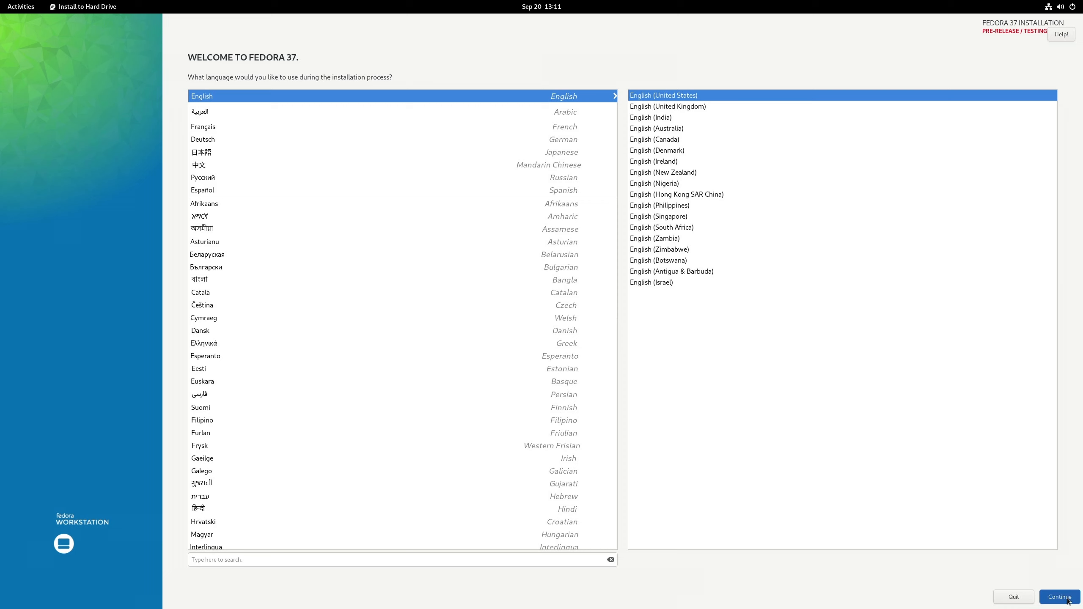
Step: Accept the language, confirm the 30 GiB installation destination with automatic partitioning, and begin installation
click(1058, 596)
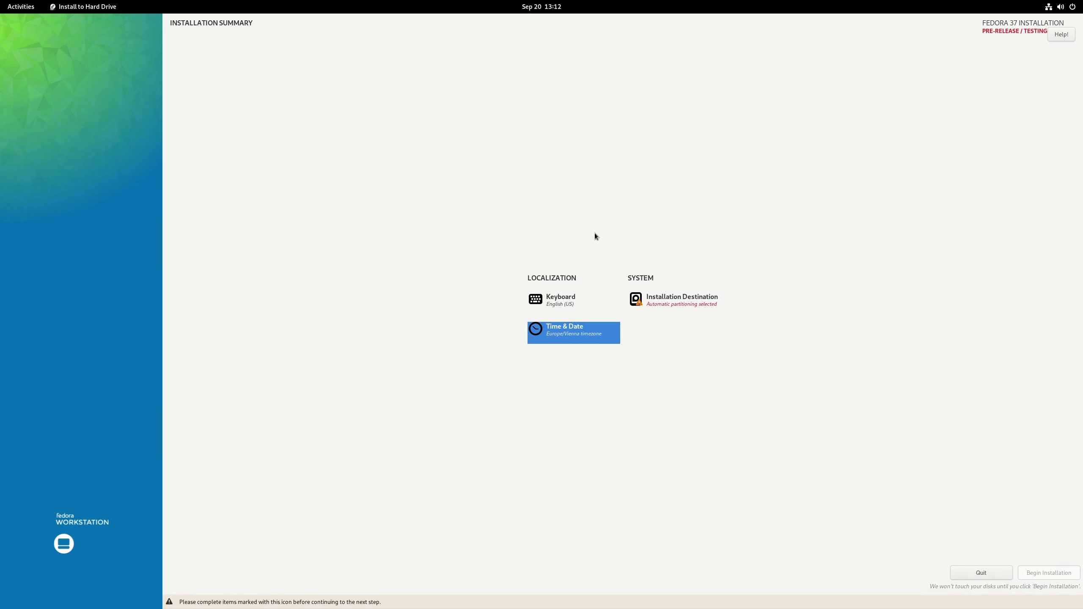
click(681, 298)
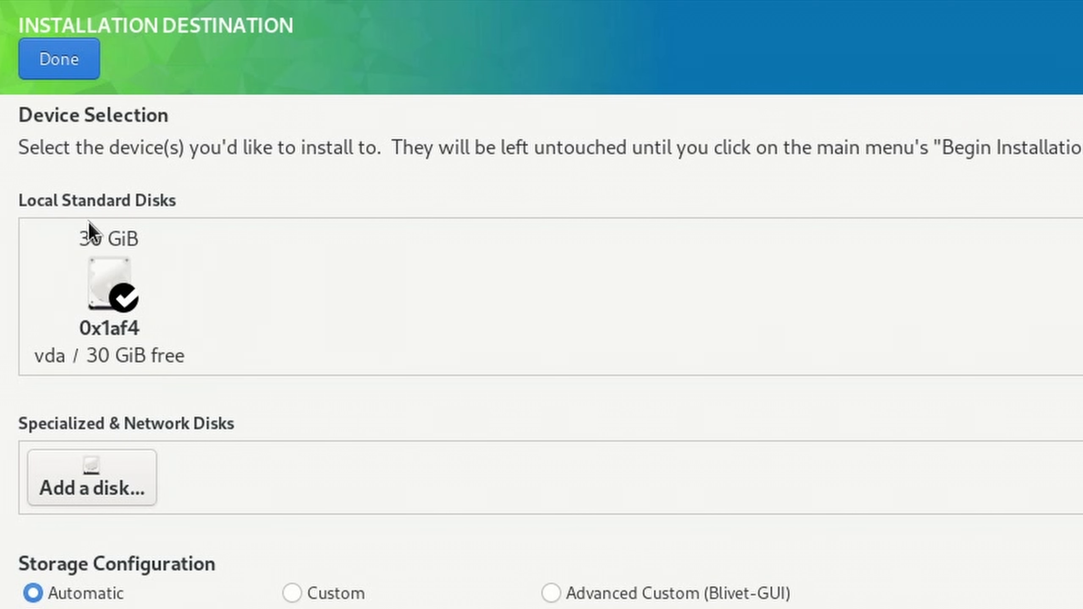
mouse_move(99, 151)
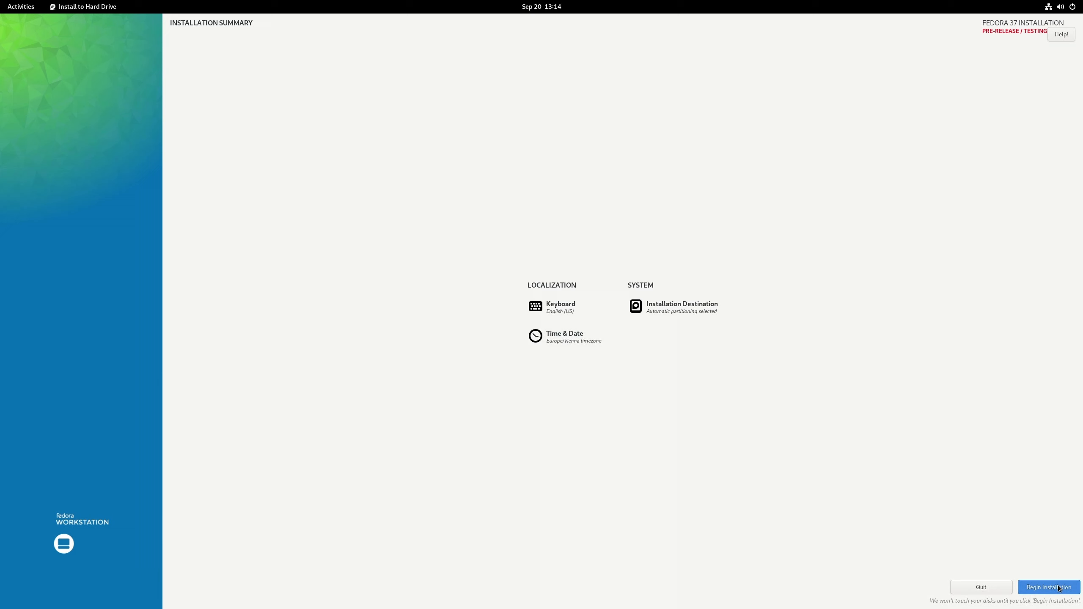
click(1048, 587)
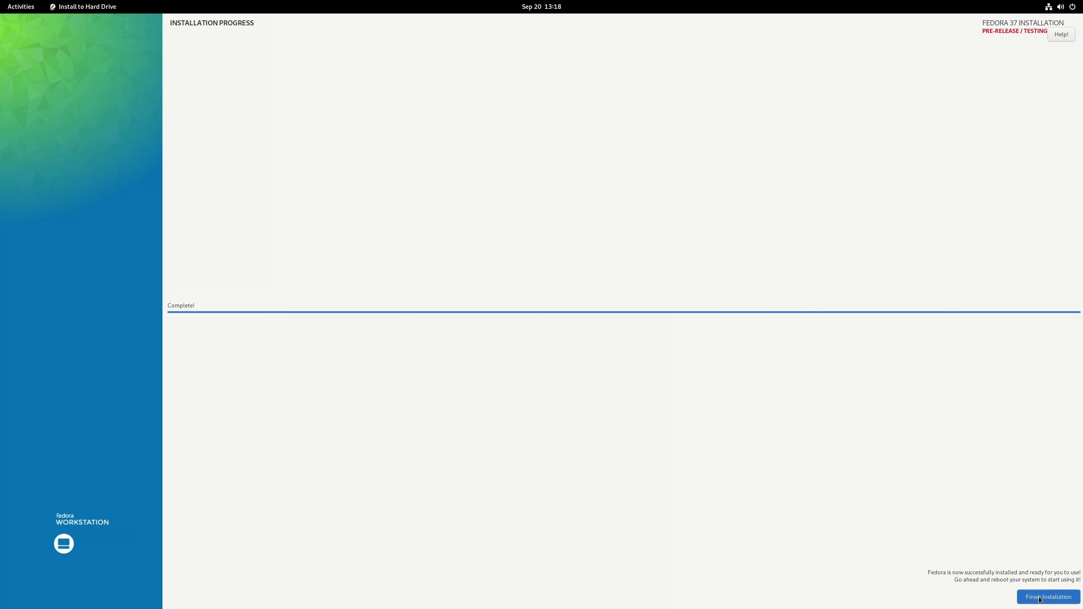
Step: Finish the installer, start first-time setup with Location Services off and third-party repositories enabled
click(1048, 596)
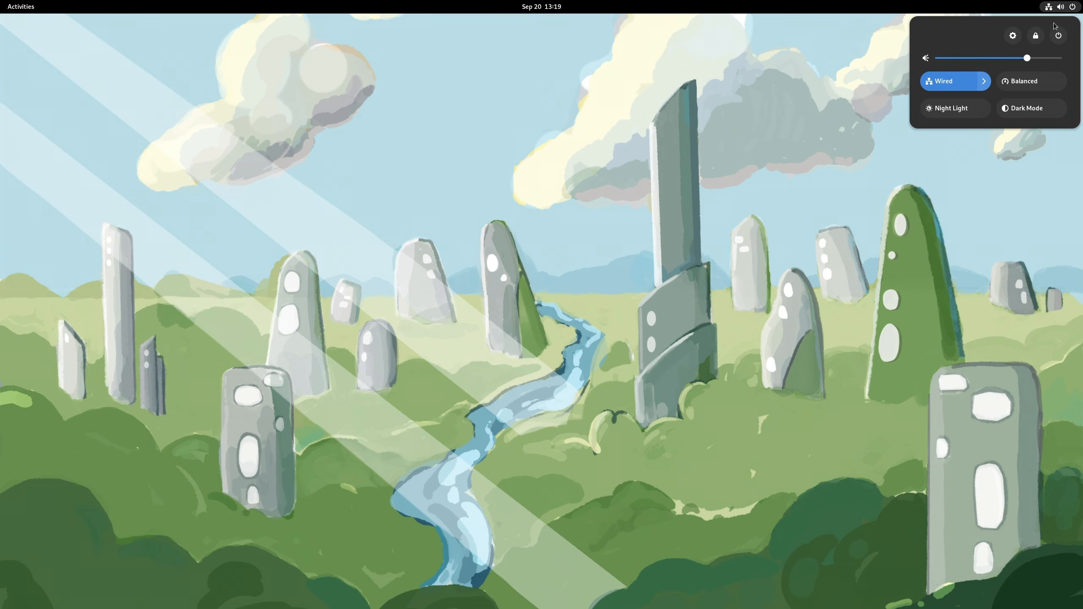
click(1057, 36)
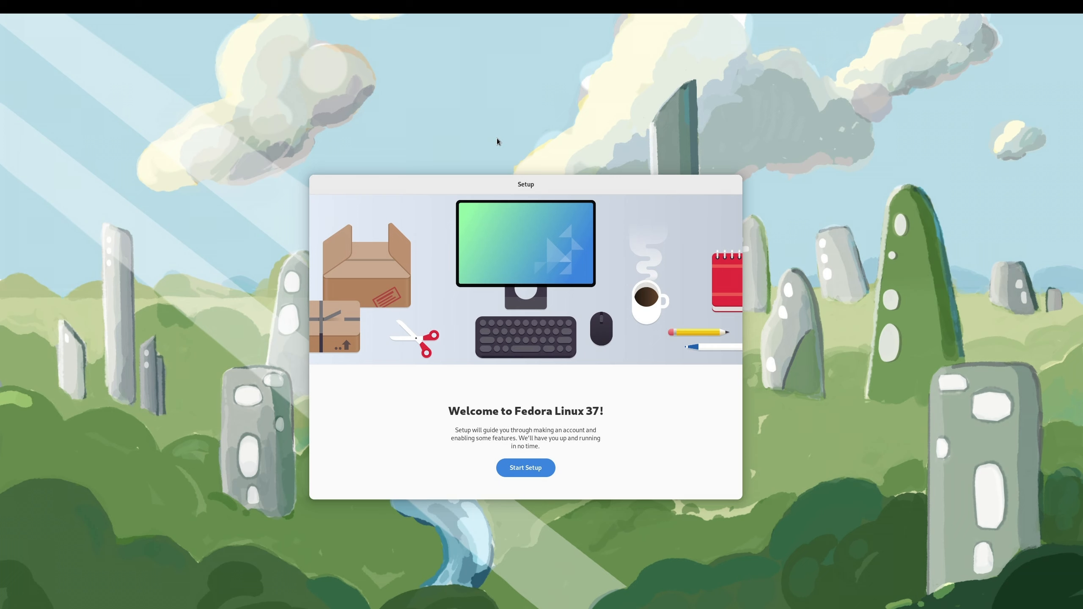
click(524, 467)
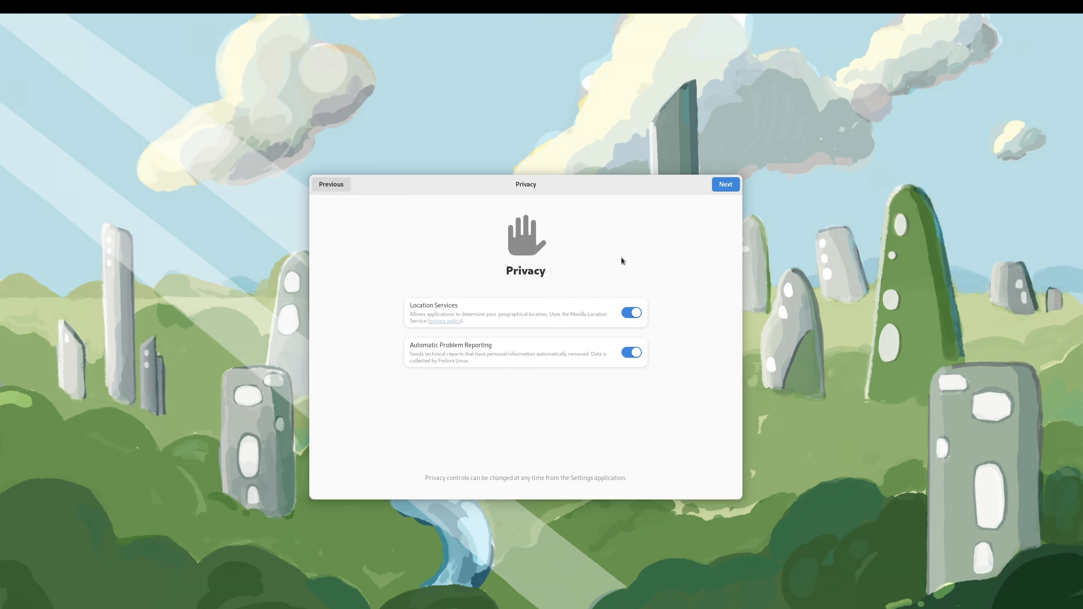
click(630, 312)
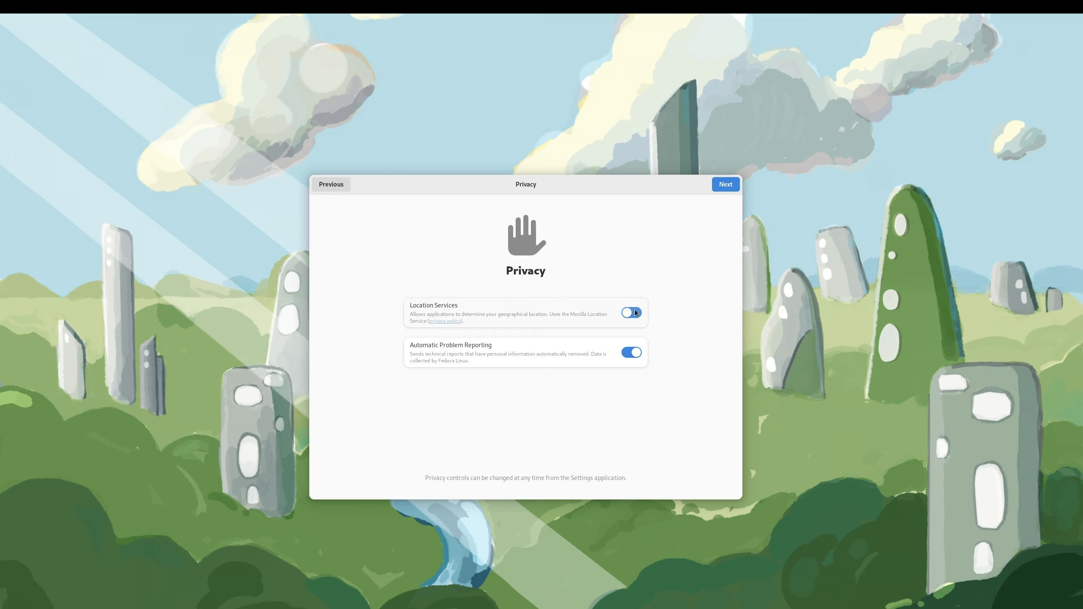
click(725, 185)
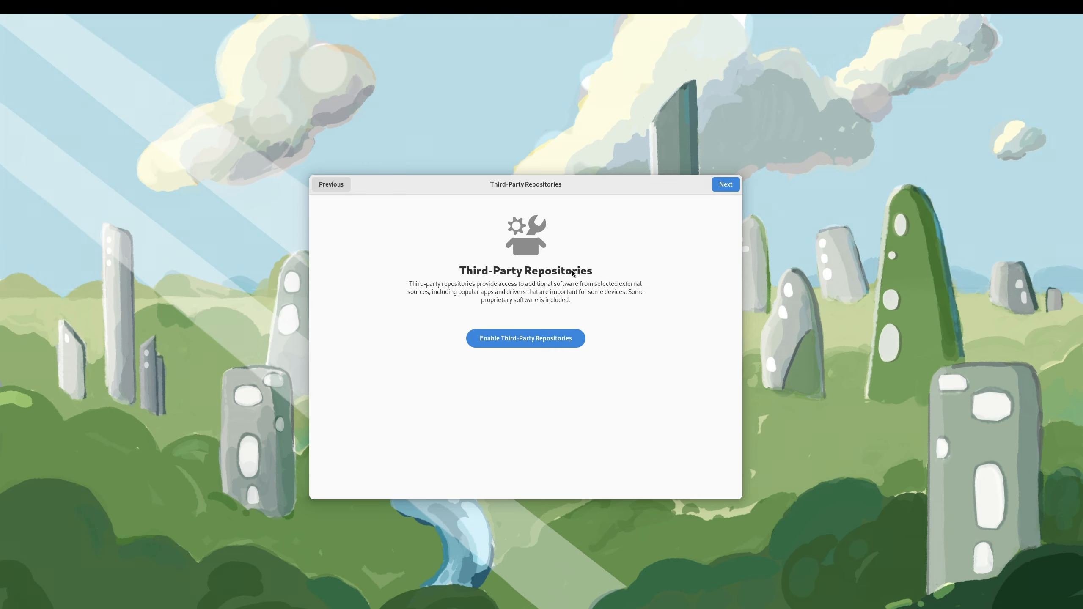
mouse_move(563, 322)
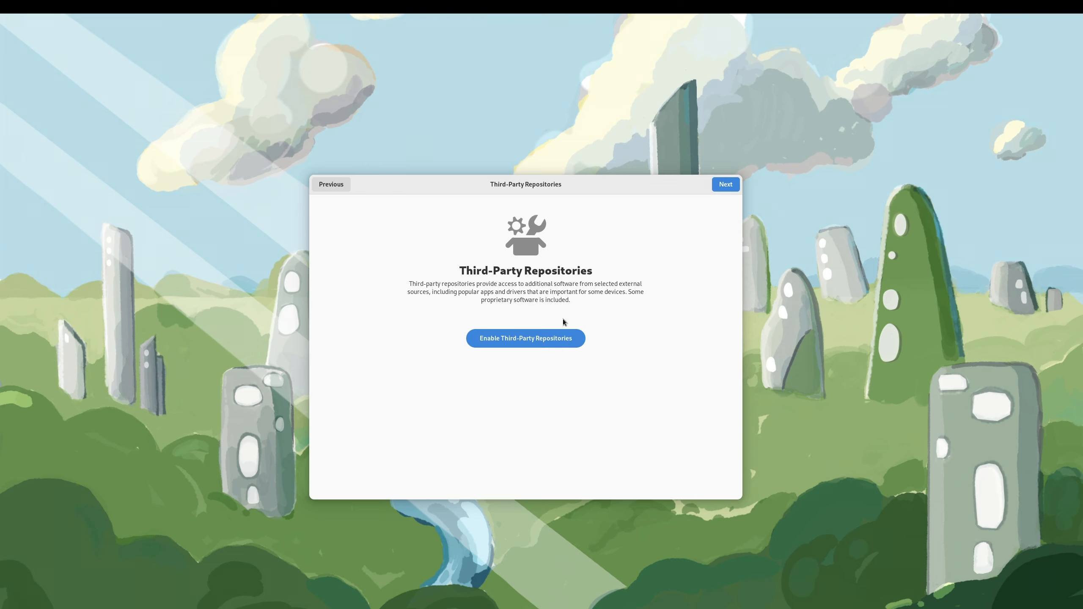
click(525, 337)
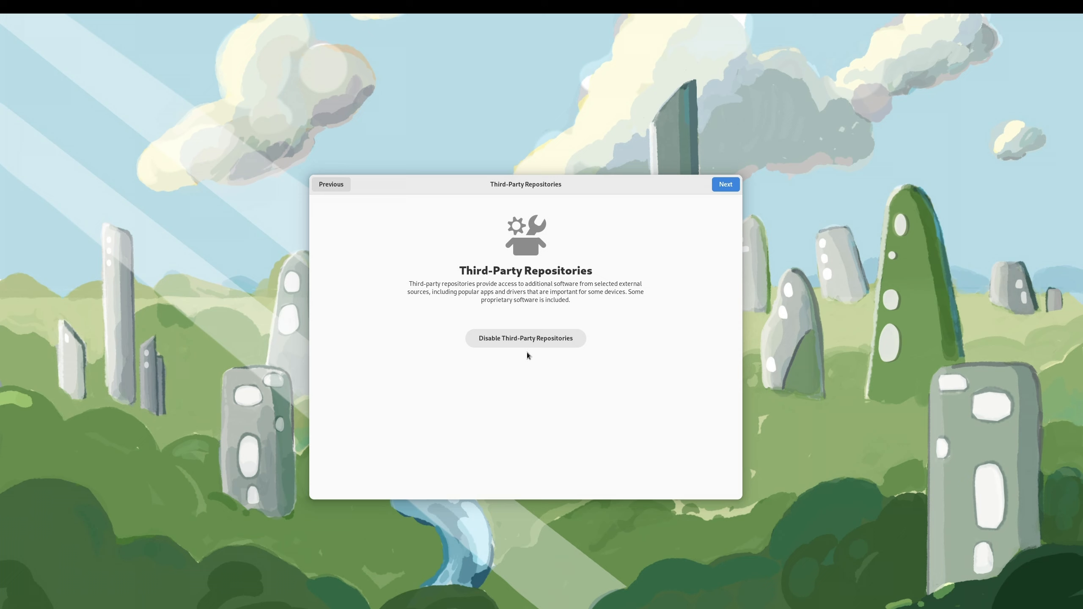
click(724, 185)
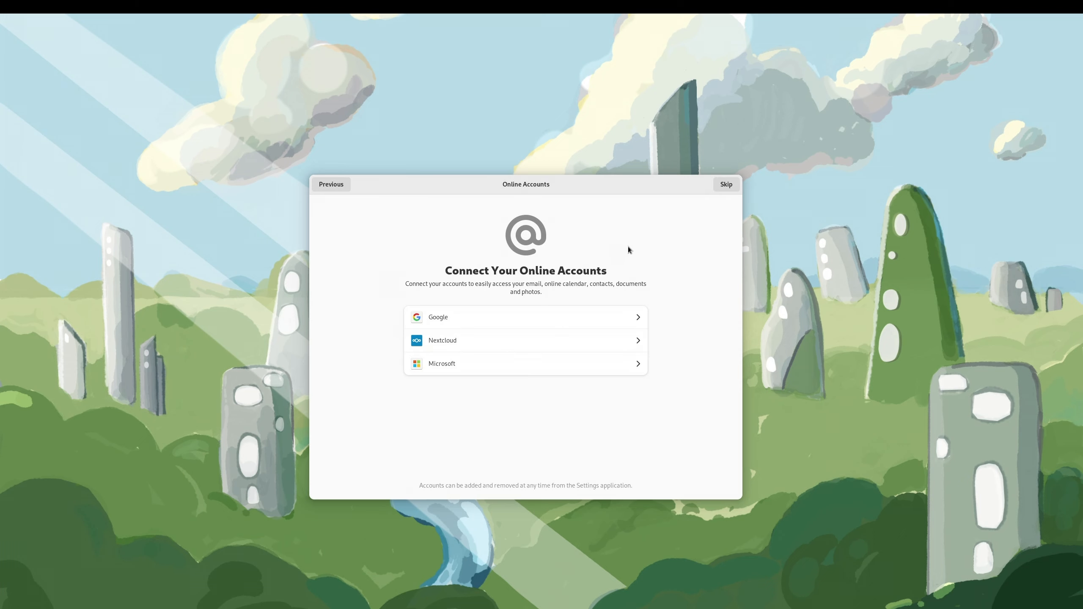
mouse_move(713, 195)
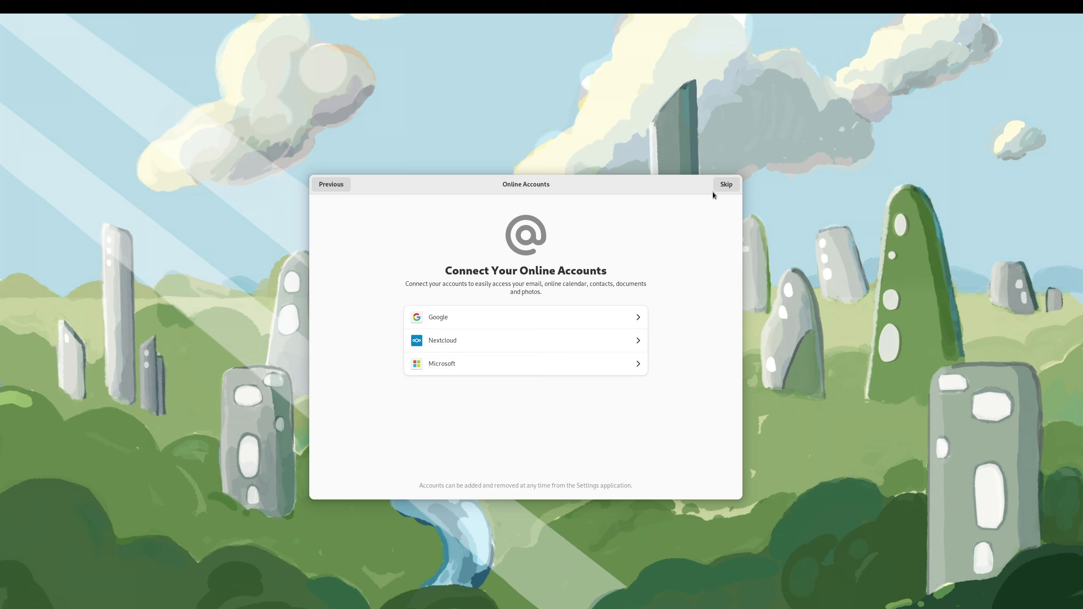
Step: Skip online accounts, set the account password and start using Fedora Linux
click(725, 184)
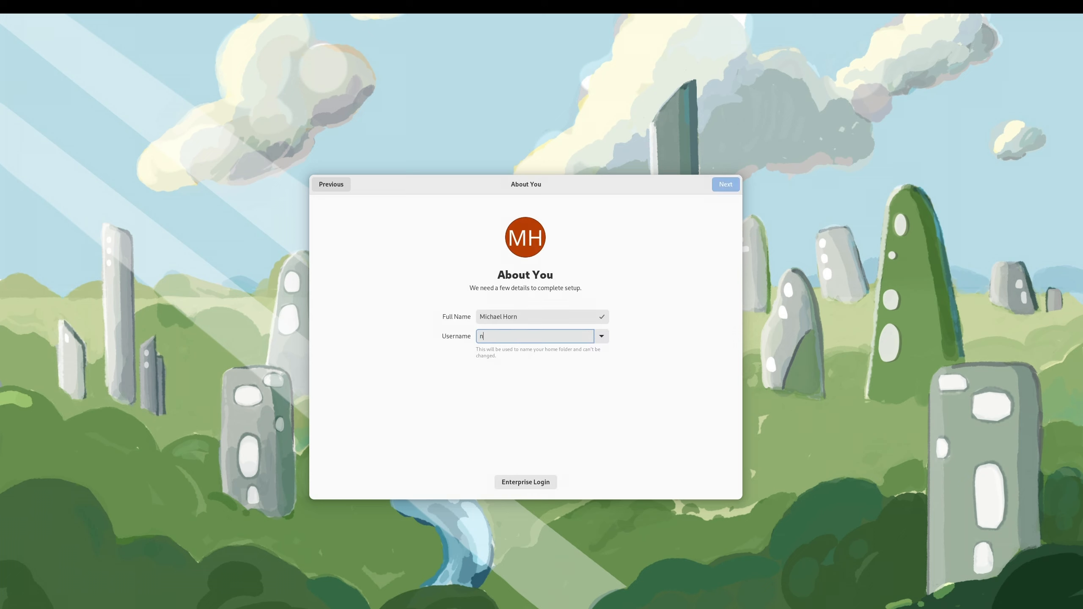
click(725, 183)
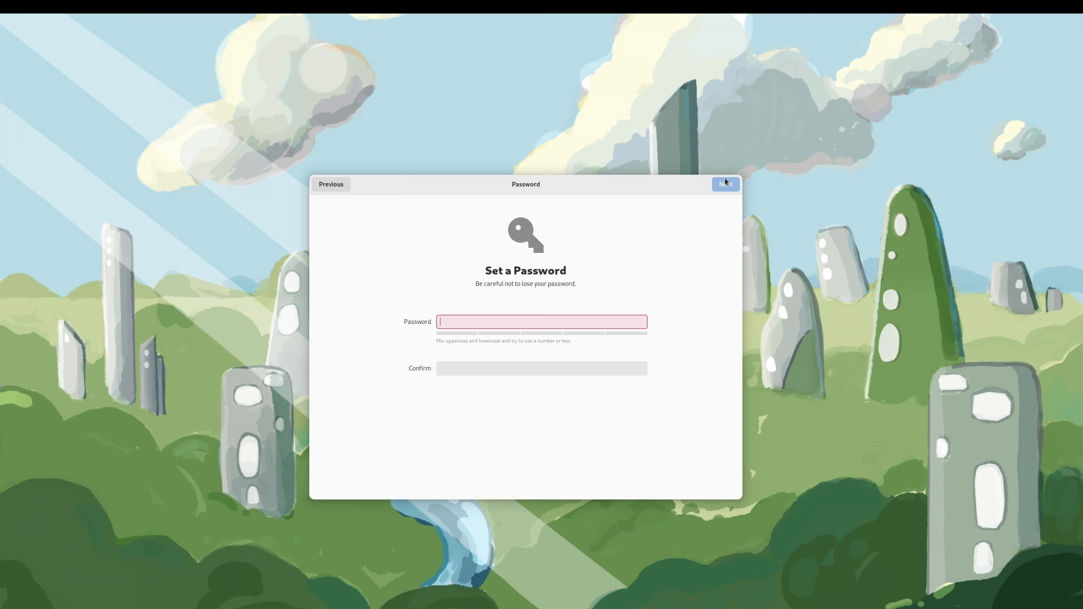
text(password)
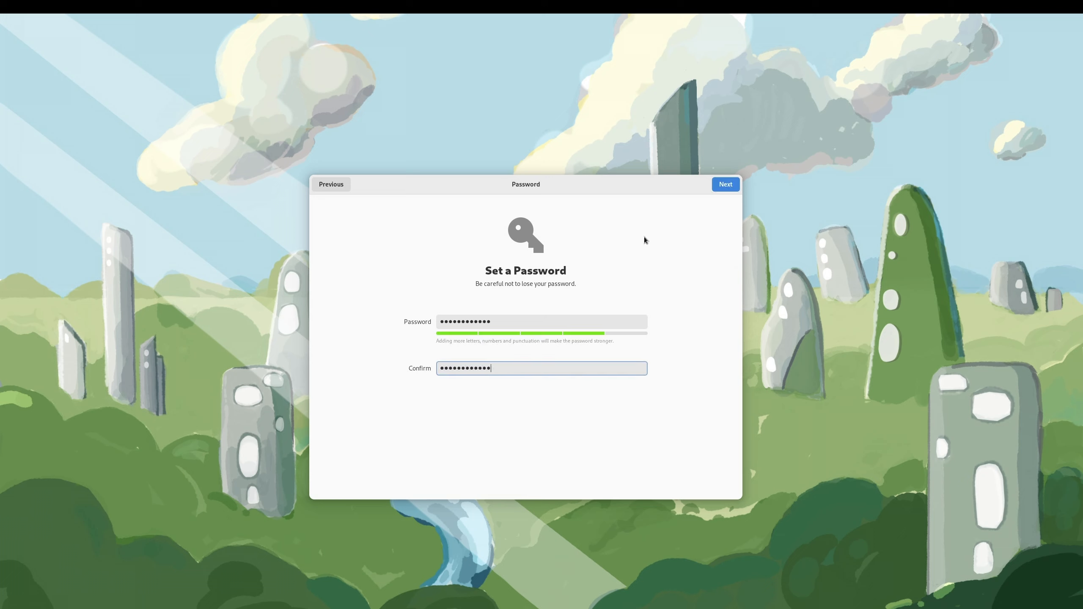
click(724, 185)
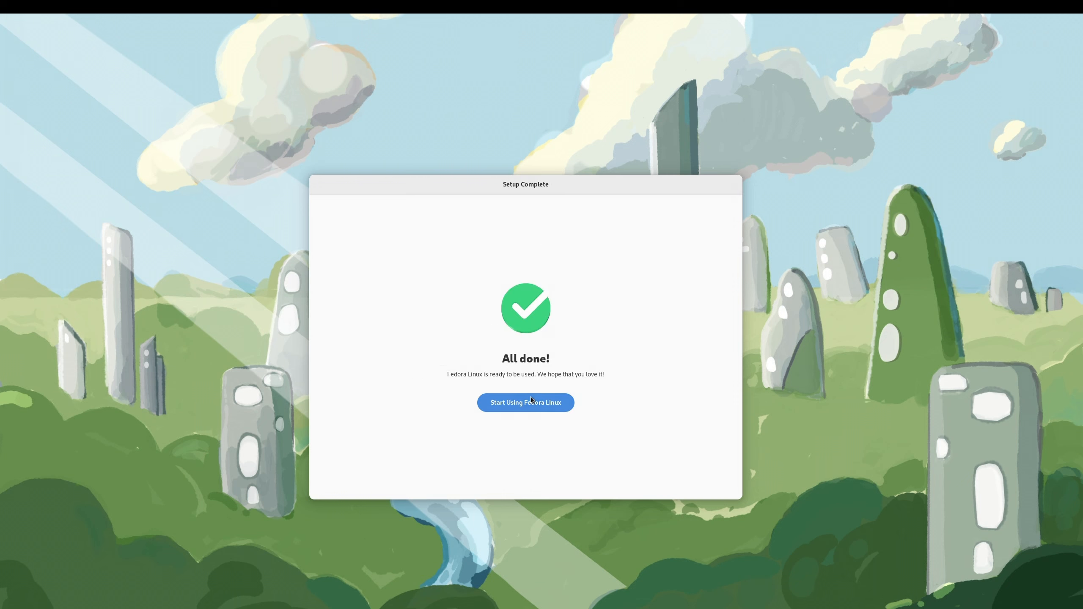
click(524, 402)
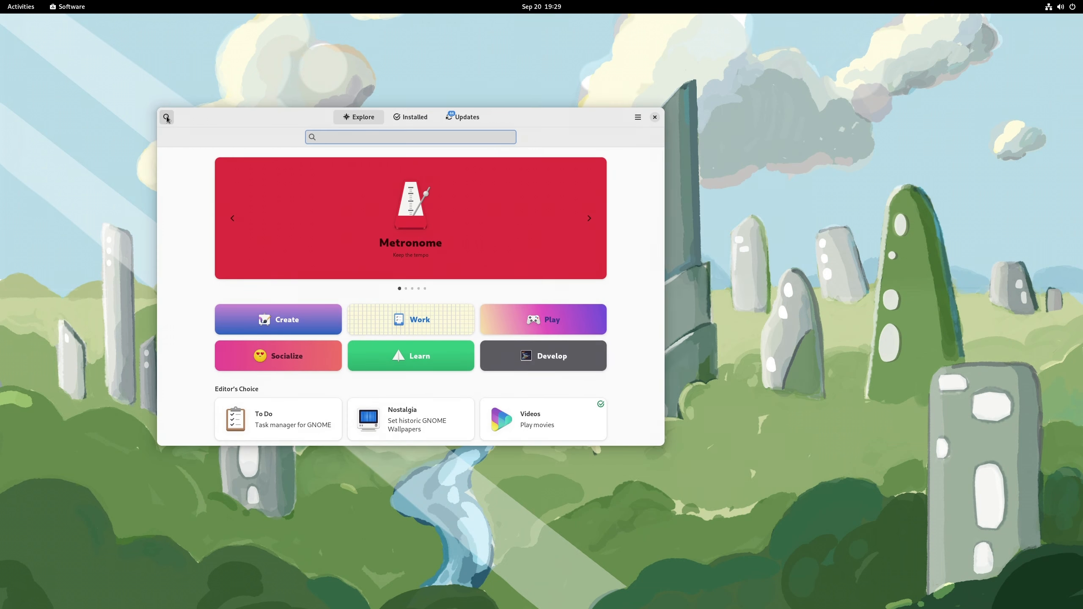
Step: Search GNOME Software for tweaks and discord, finding no Discord app, and return to Activities
text(tweaks)
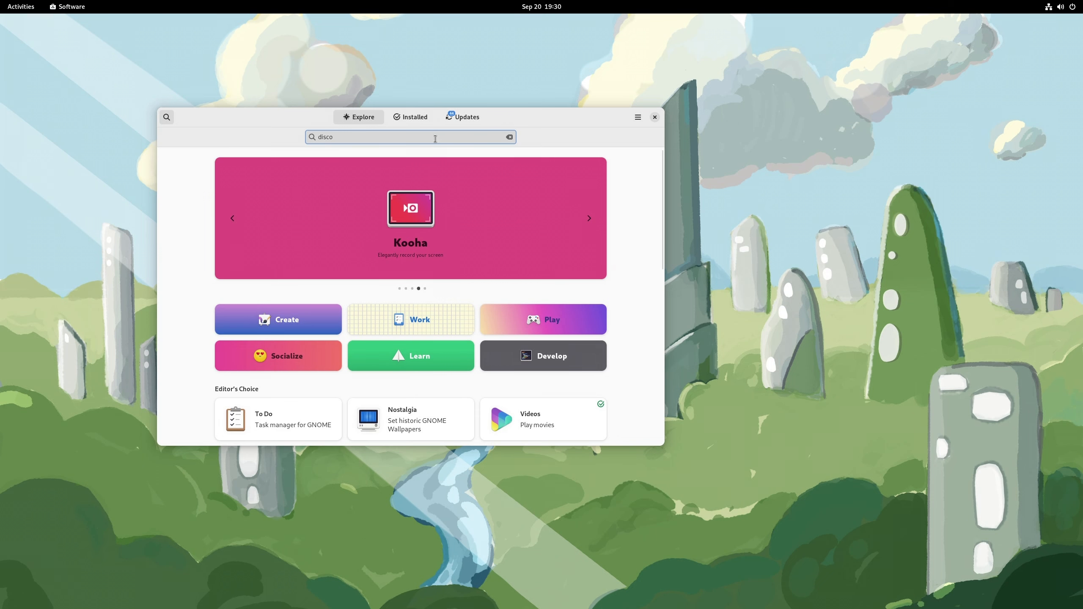
text(rd)
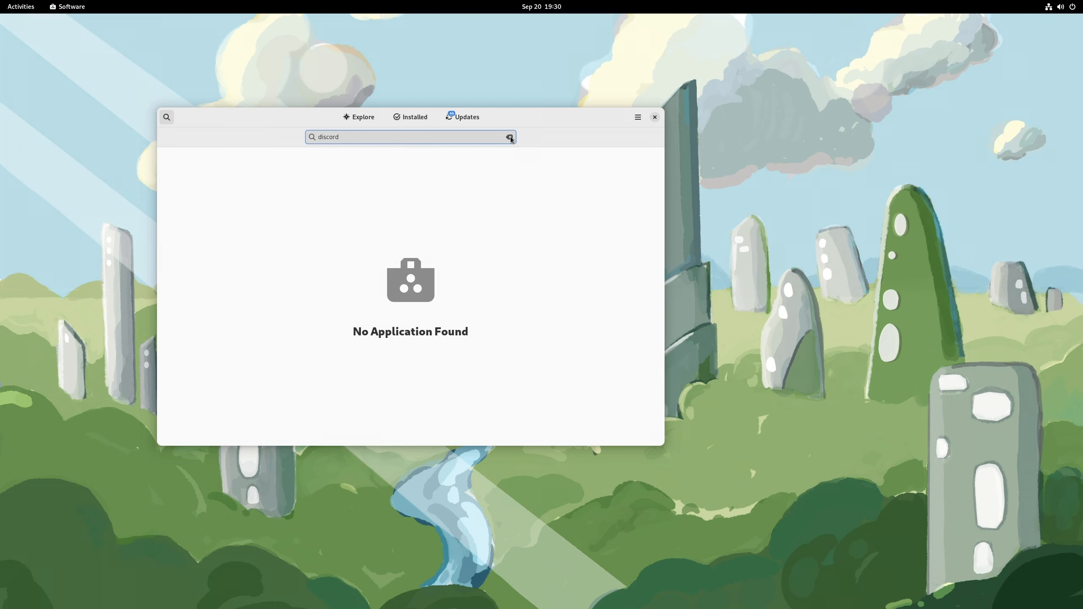
click(21, 6)
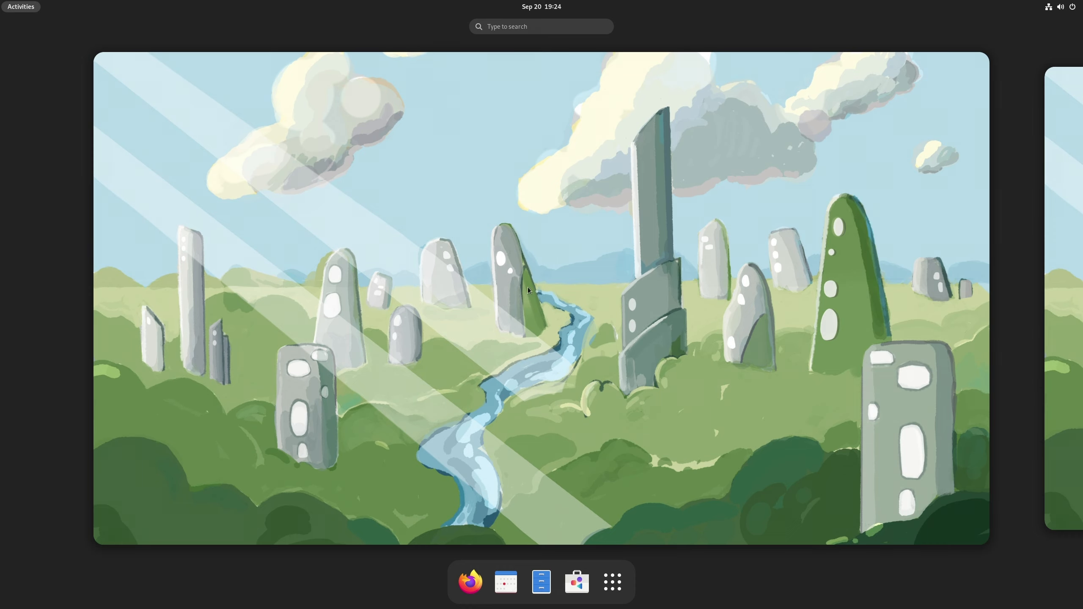
Step: Launch Firefox and search Google for 'flatpak fedora'
click(468, 581)
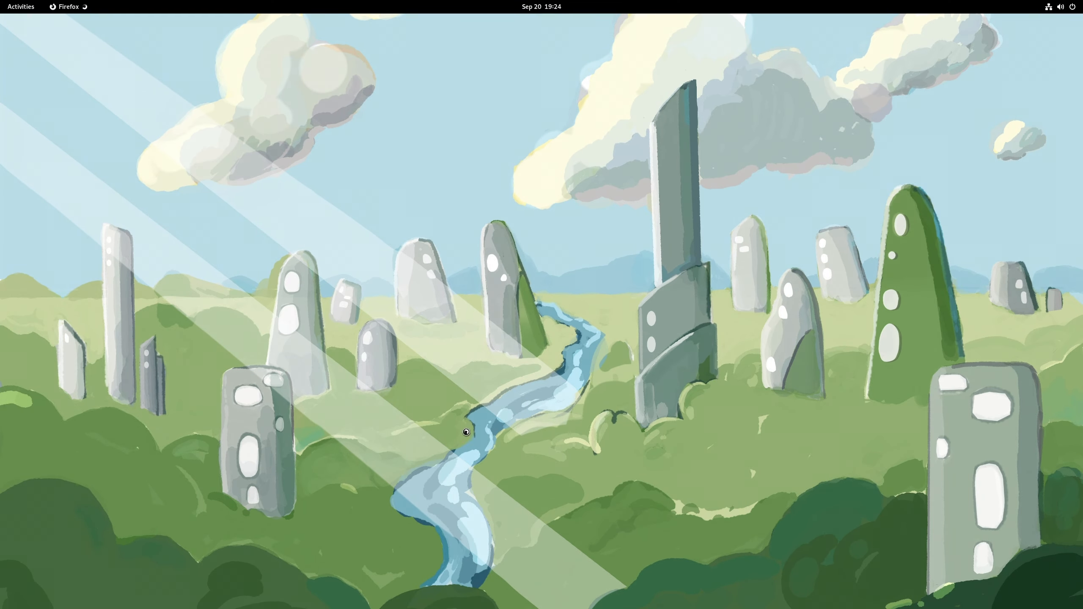
click(64, 6)
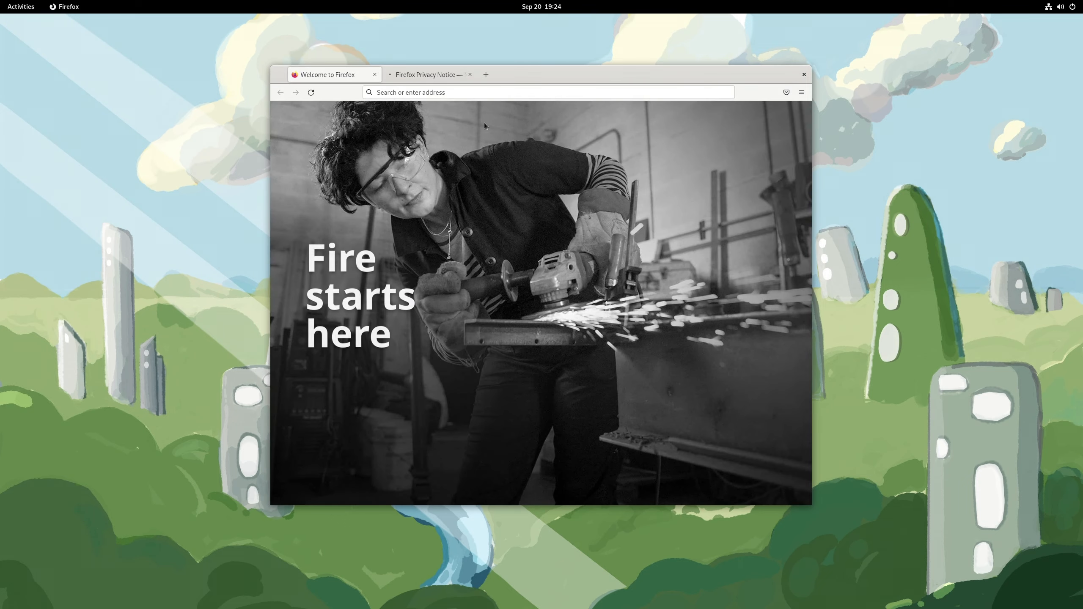
click(546, 92)
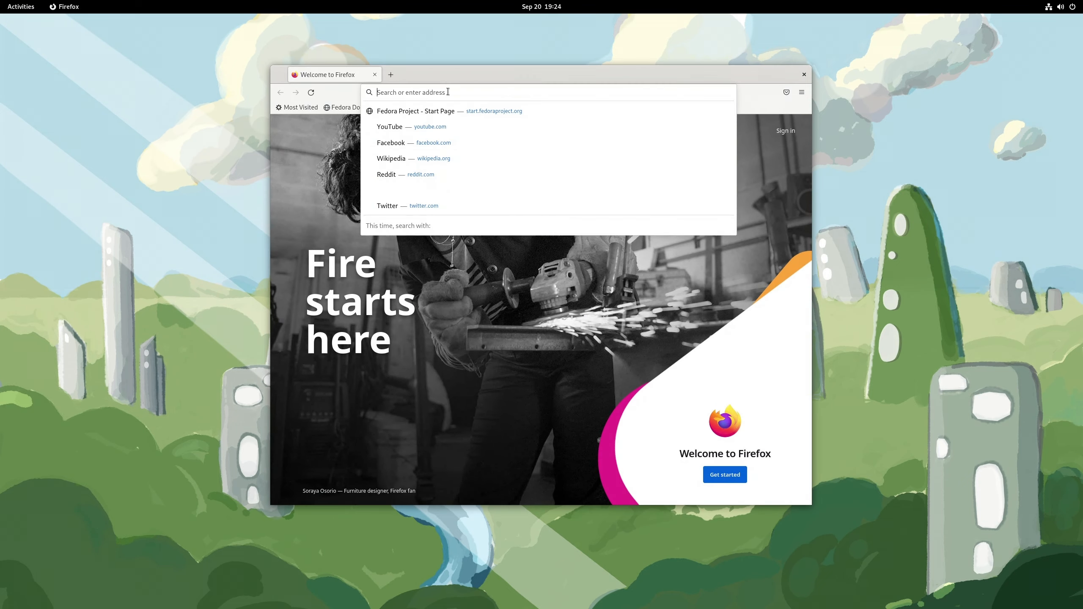
text(fla)
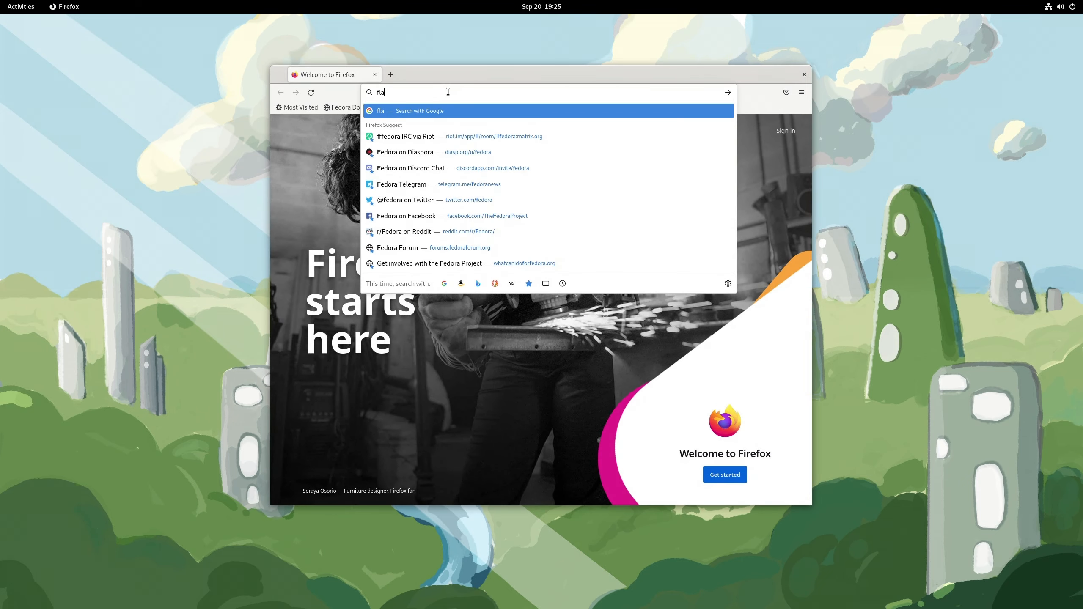
text(tpa)
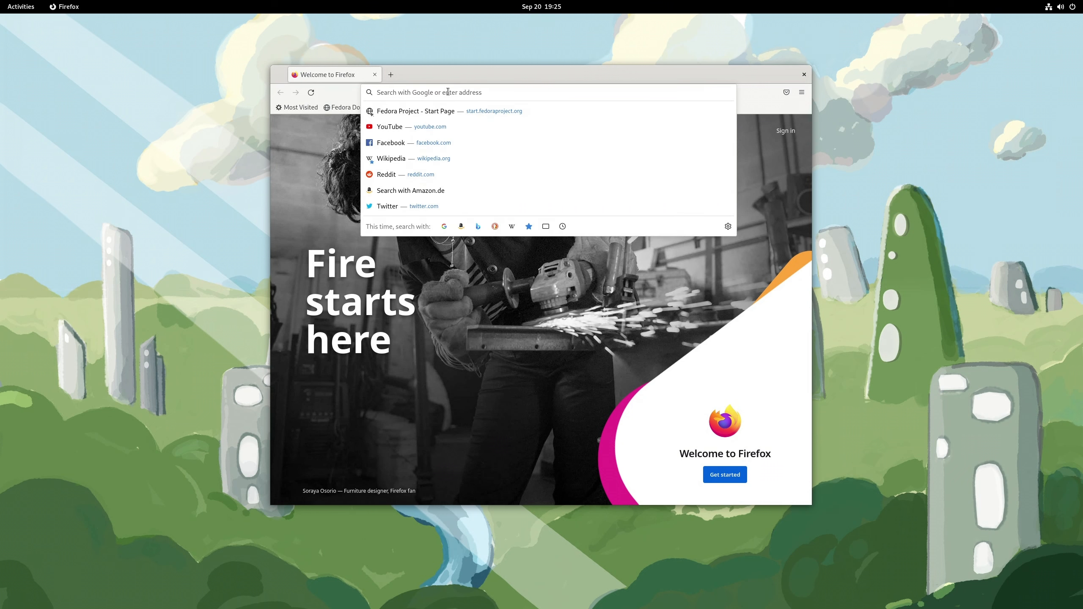
text(flatpak f)
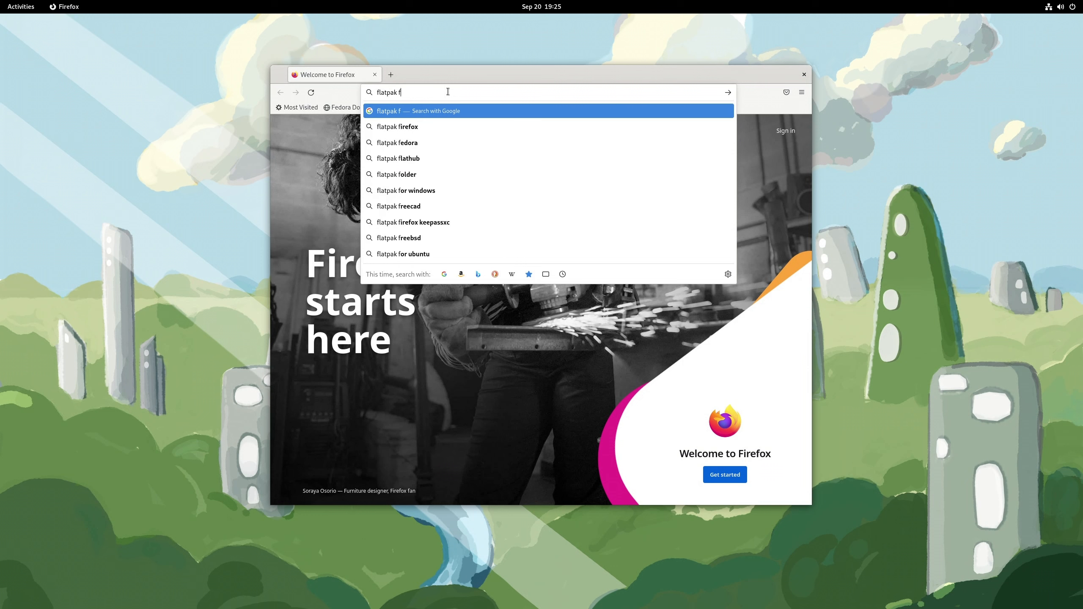
click(406, 142)
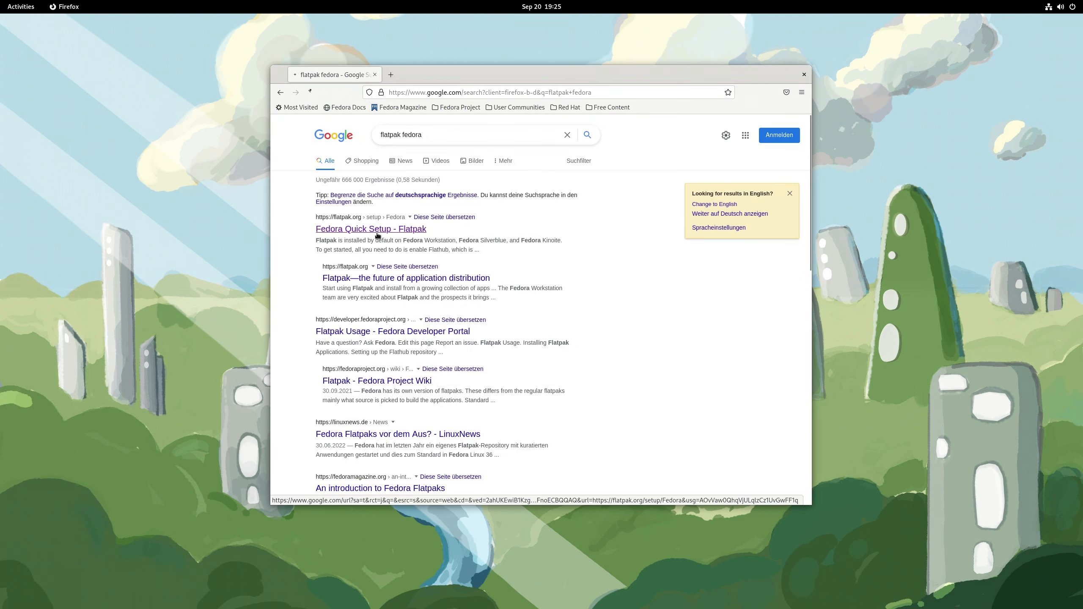
Step: Open the Fedora Quick Setup result and download the Flathub repository file
click(371, 229)
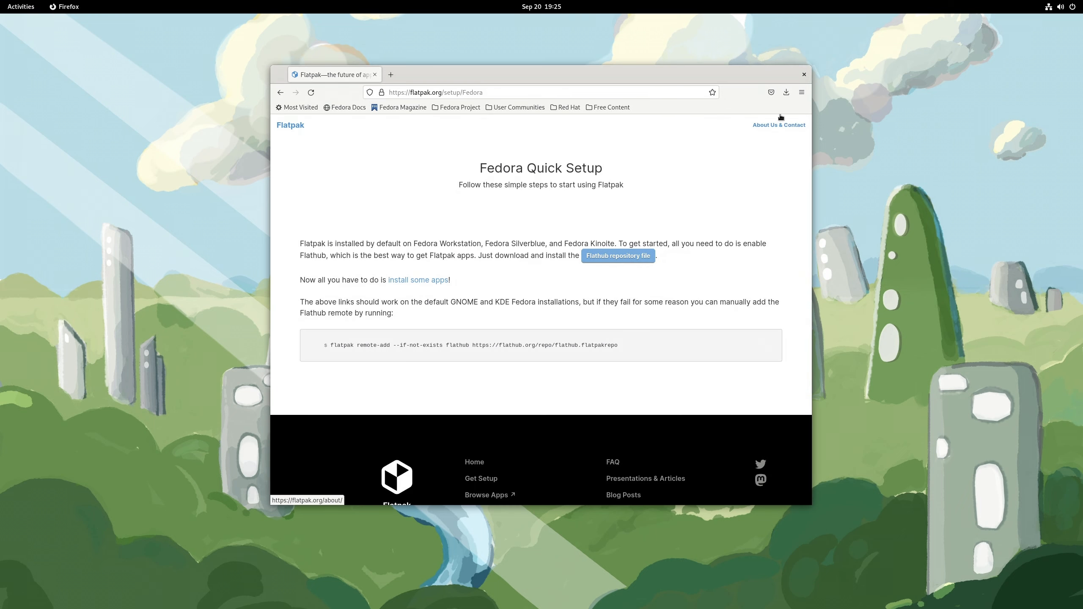
click(617, 255)
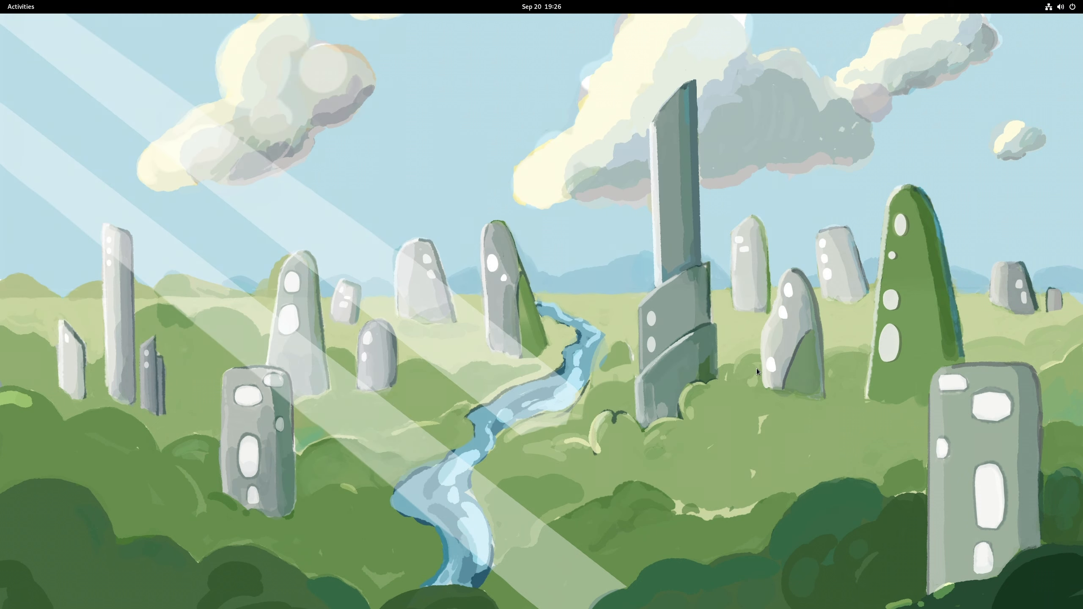
Step: Start installing the NVIDIA Linux Graphics Driver 515.65.01 from GNOME Software
click(20, 6)
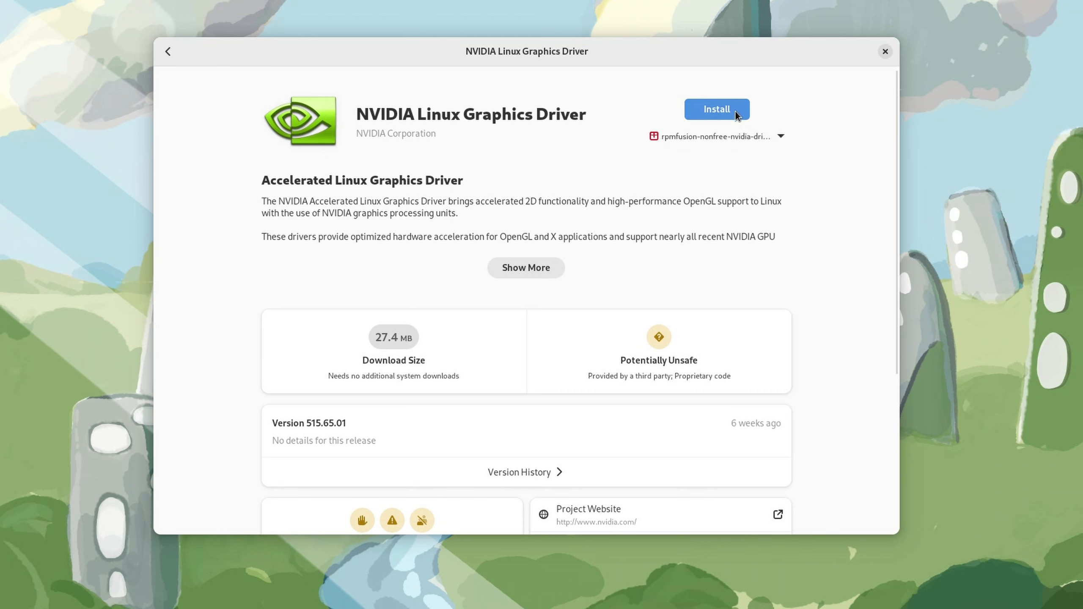
click(717, 109)
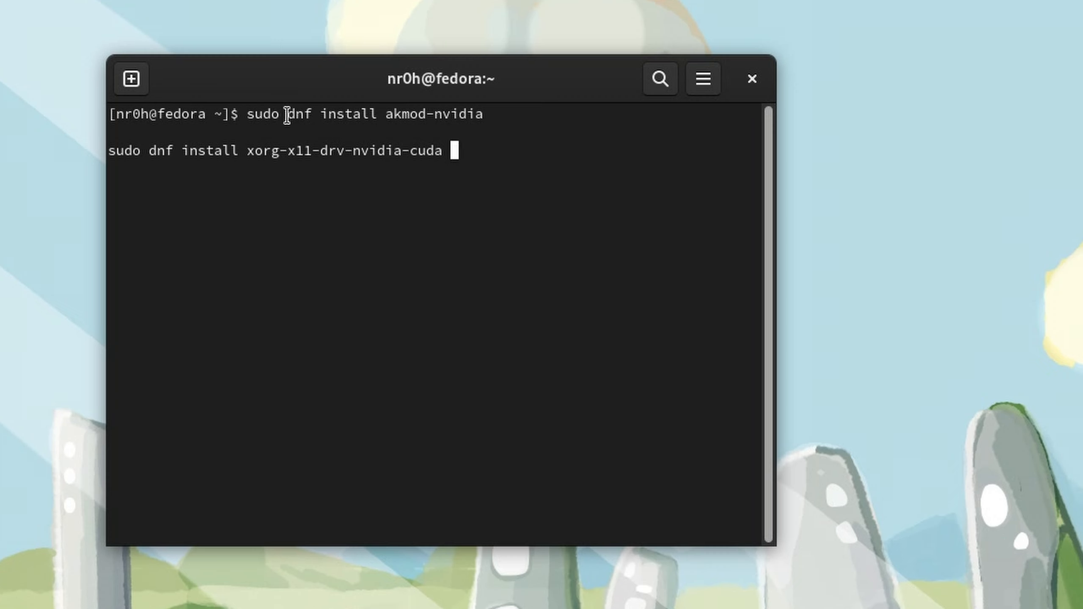
Step: Run the sudo dnf install xorg-x11-drv-nvidia-cuda command in Terminal
key(Return)
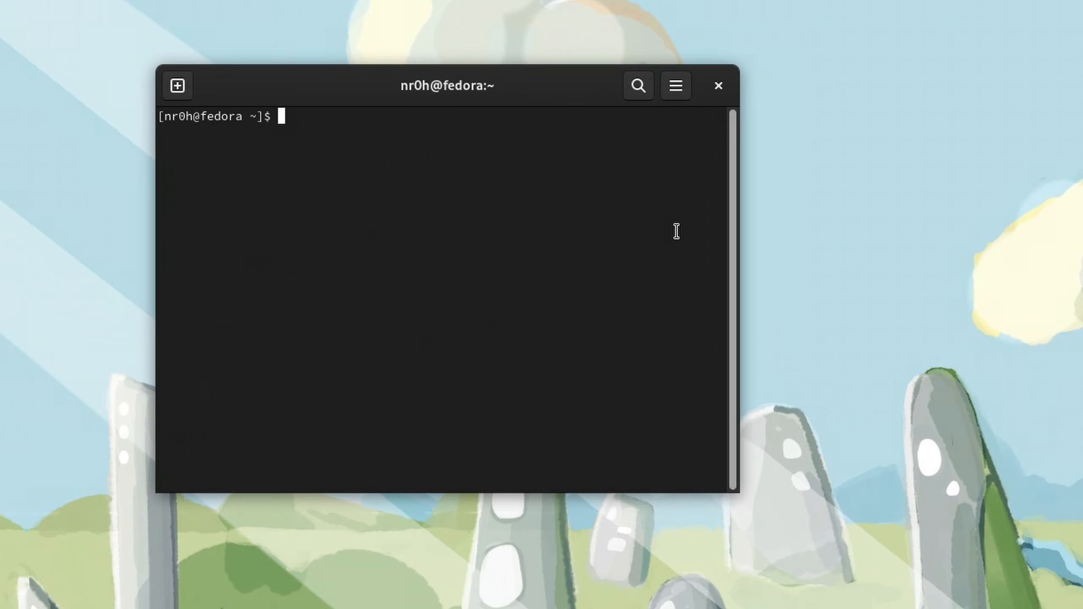
Step: Run sudo dmesg and sudo dnf search realtek, each reaching a password prompt
text(sudo dm)
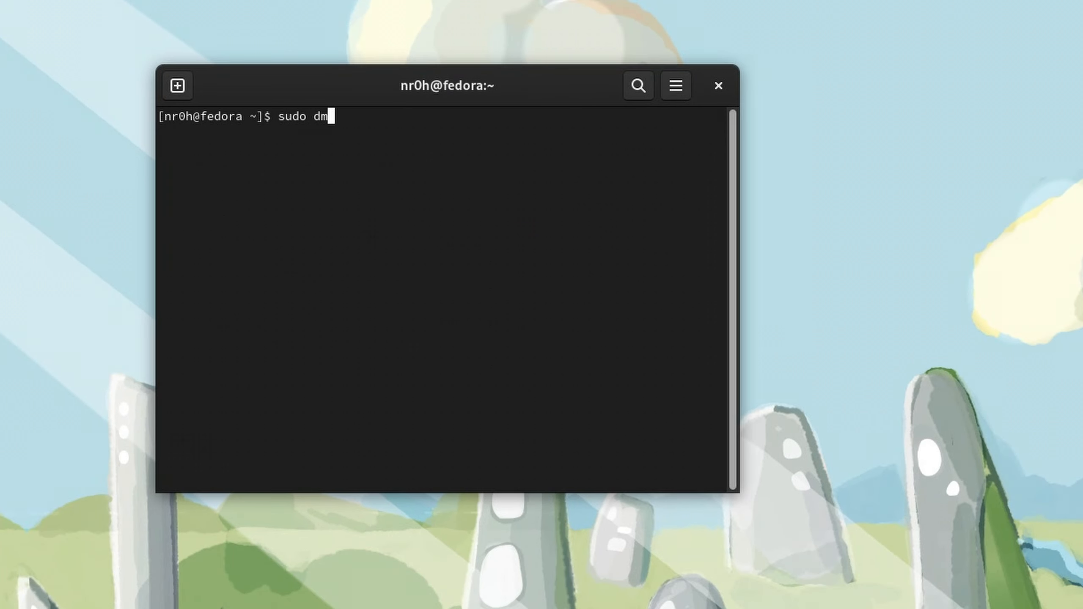
key(Return)
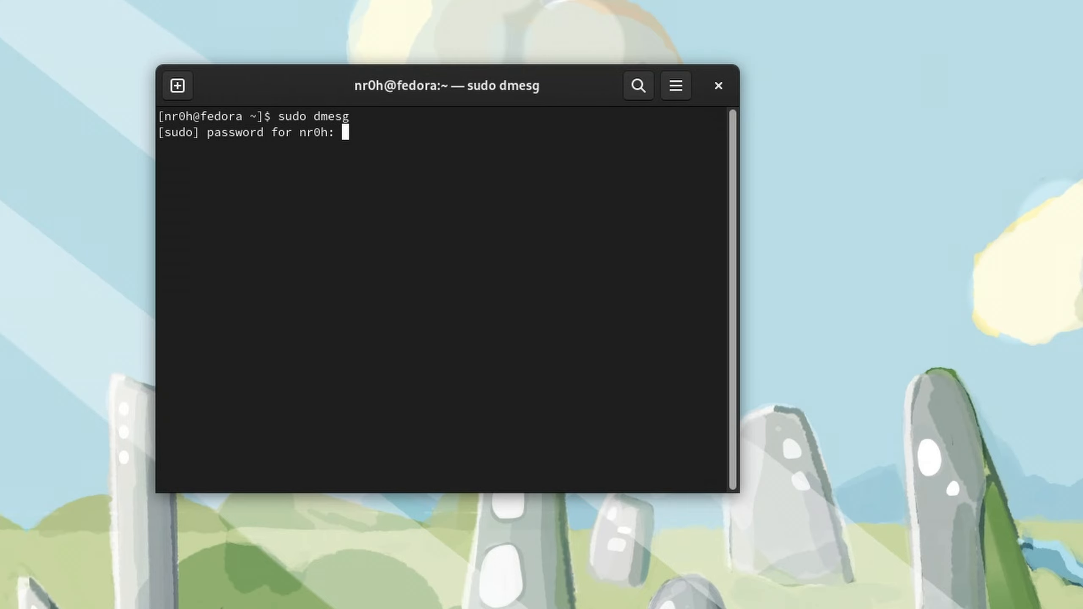
key(Return)
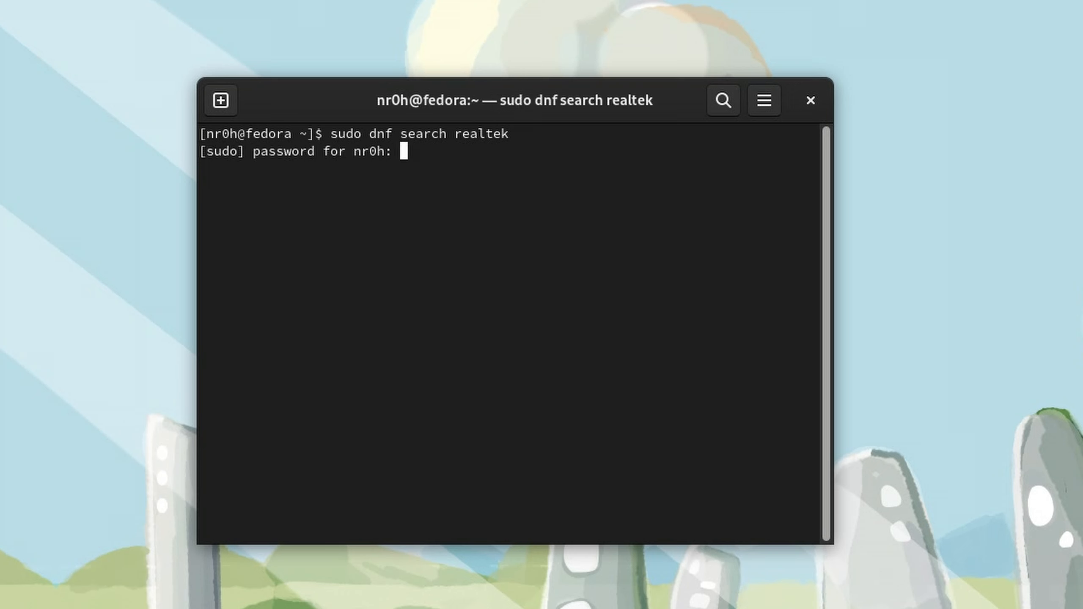
key(Return)
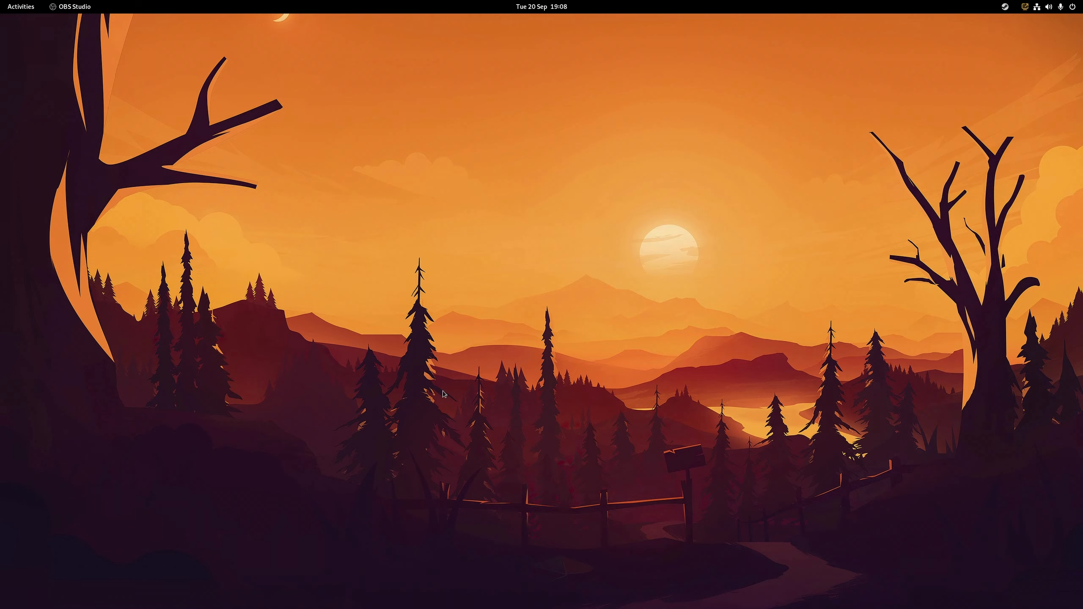
Step: Show the Activities overview with workspaces, app folders and the dash
click(20, 6)
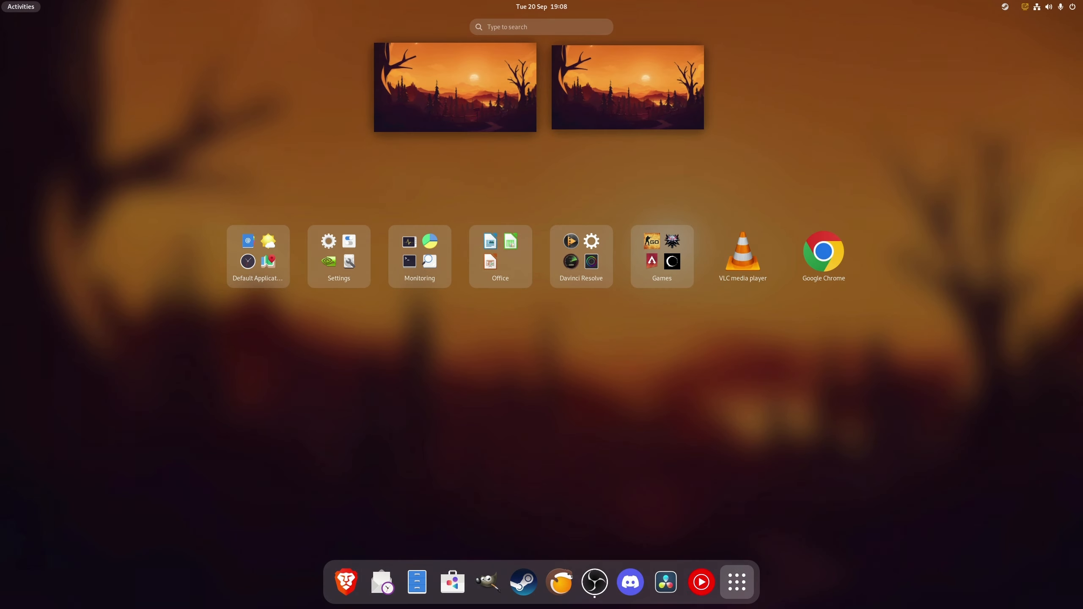
mouse_move(549, 228)
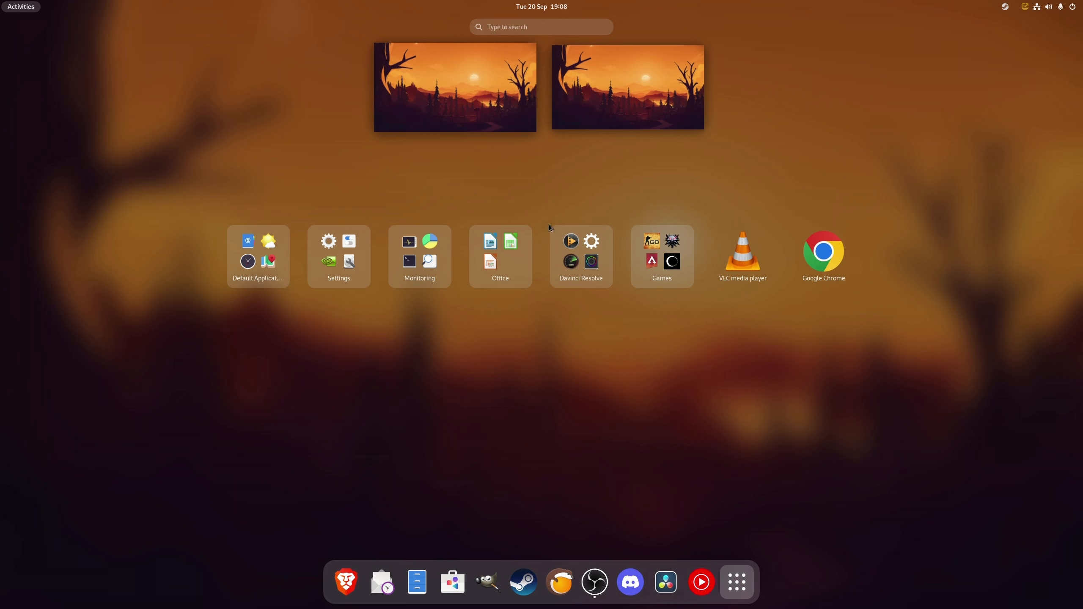
mouse_move(806, 159)
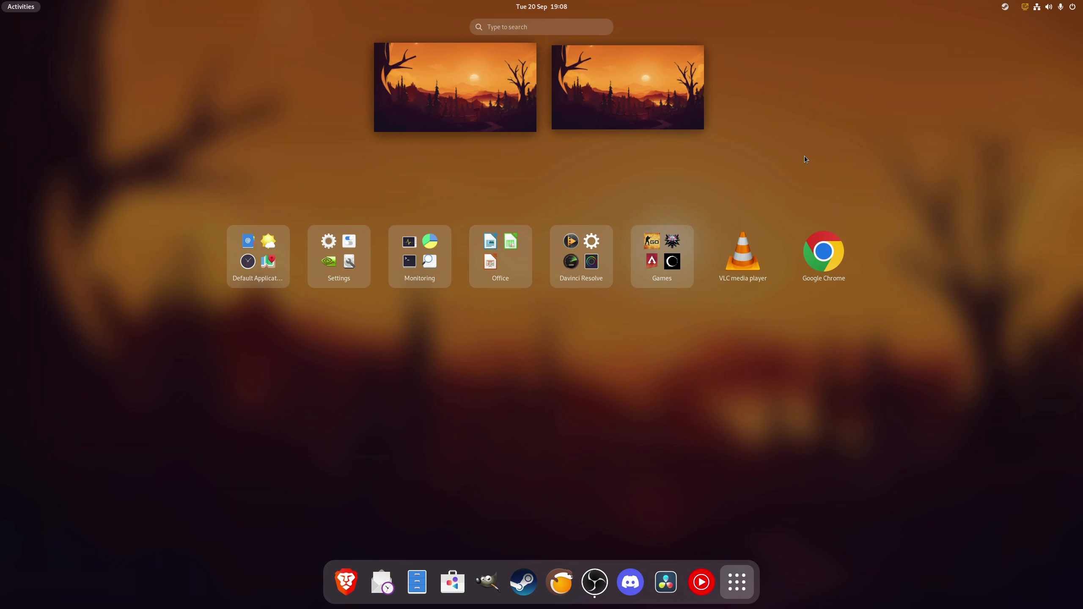